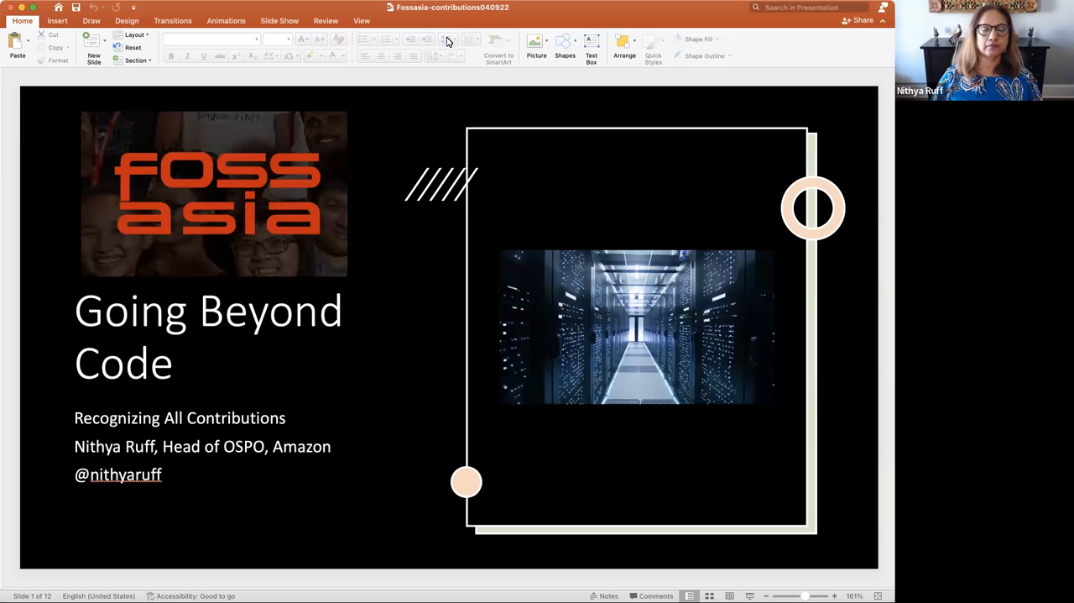
{"action": "mouse_move", "coordinate": [448, 40]}
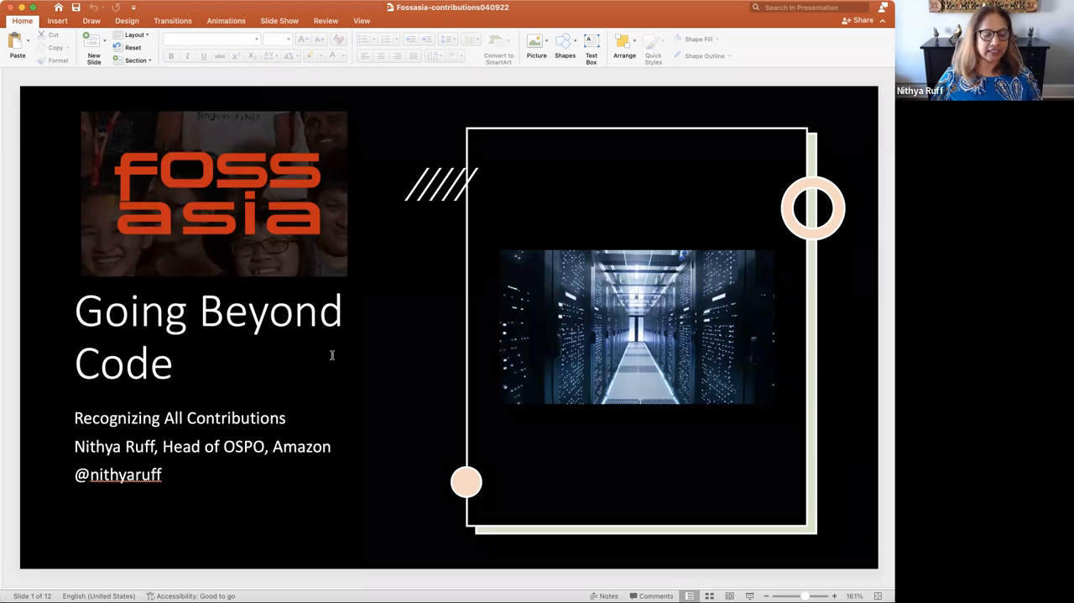
{"action": "mouse_move", "coordinate": [292, 577]}
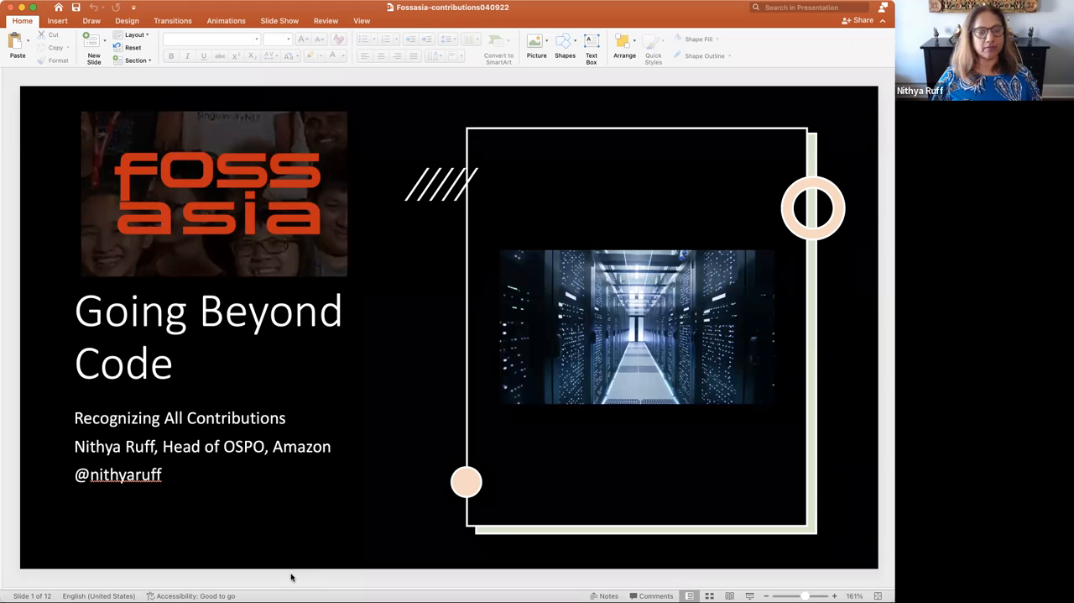
Advance the deck from the title slide to the 'Most Familiar Contributions' slide
{"action": "key", "text": "right"}
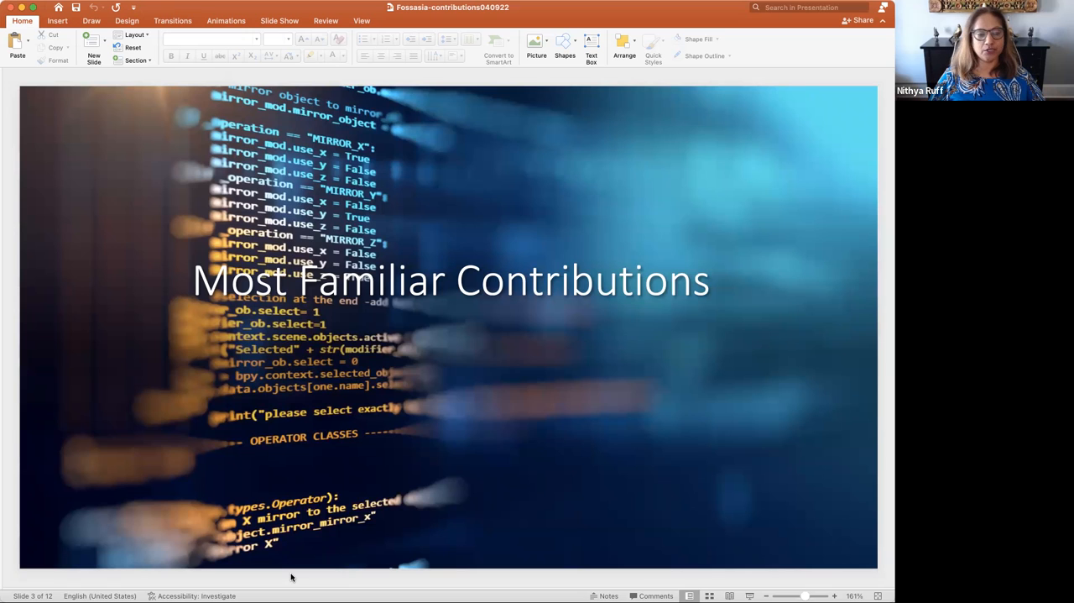
{"action": "key", "text": "right"}
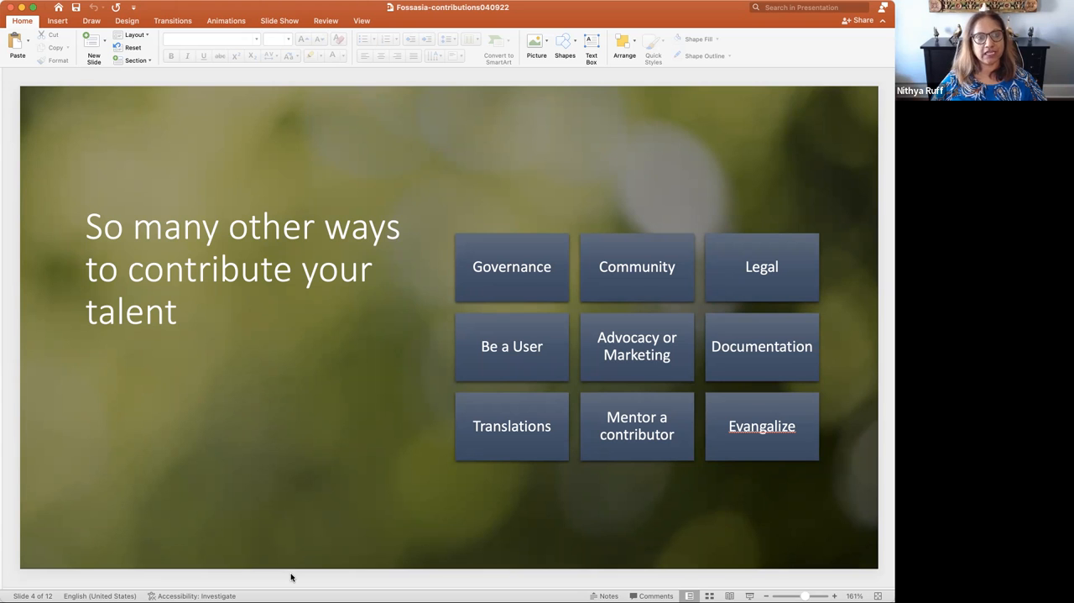
Advance to the 'So many other ways to contribute your talent' slide with its nine-area grid
{"action": "key", "text": "right"}
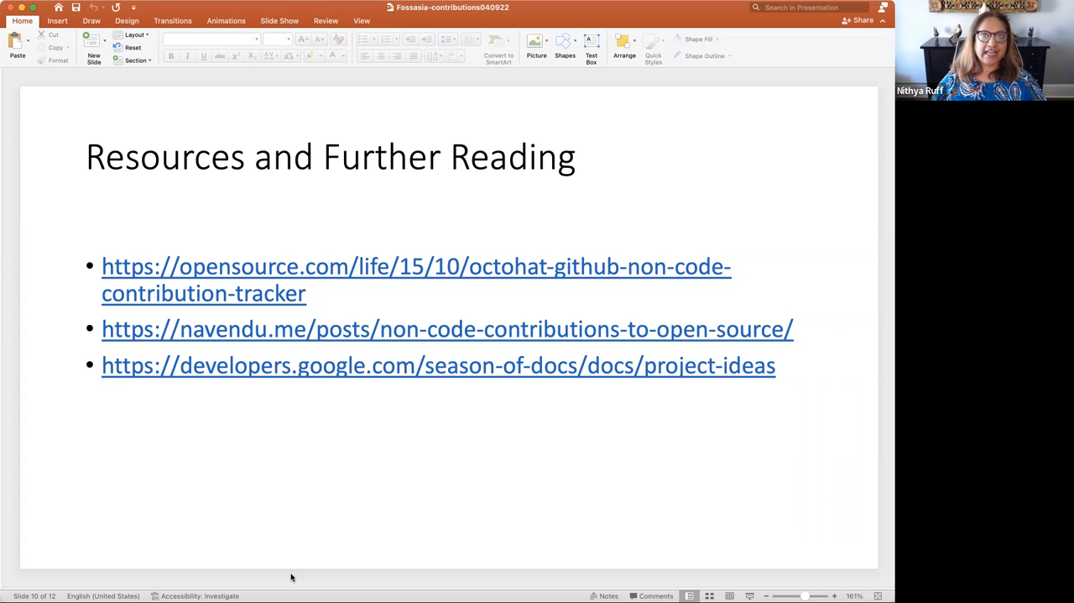
{"action": "mouse_move", "coordinate": [292, 574]}
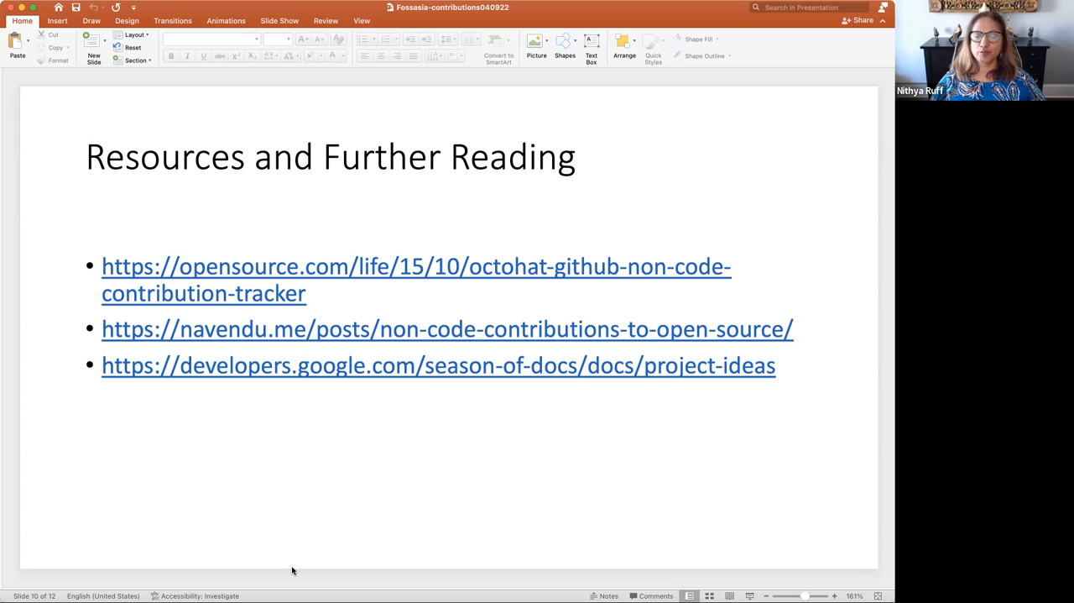
{"action": "mouse_move", "coordinate": [247, 243]}
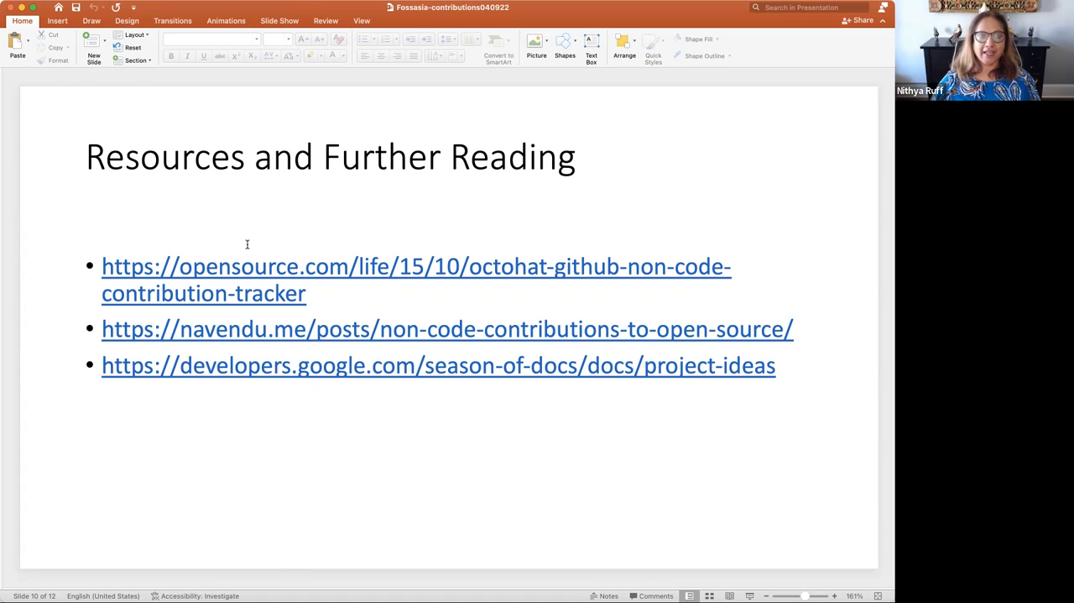